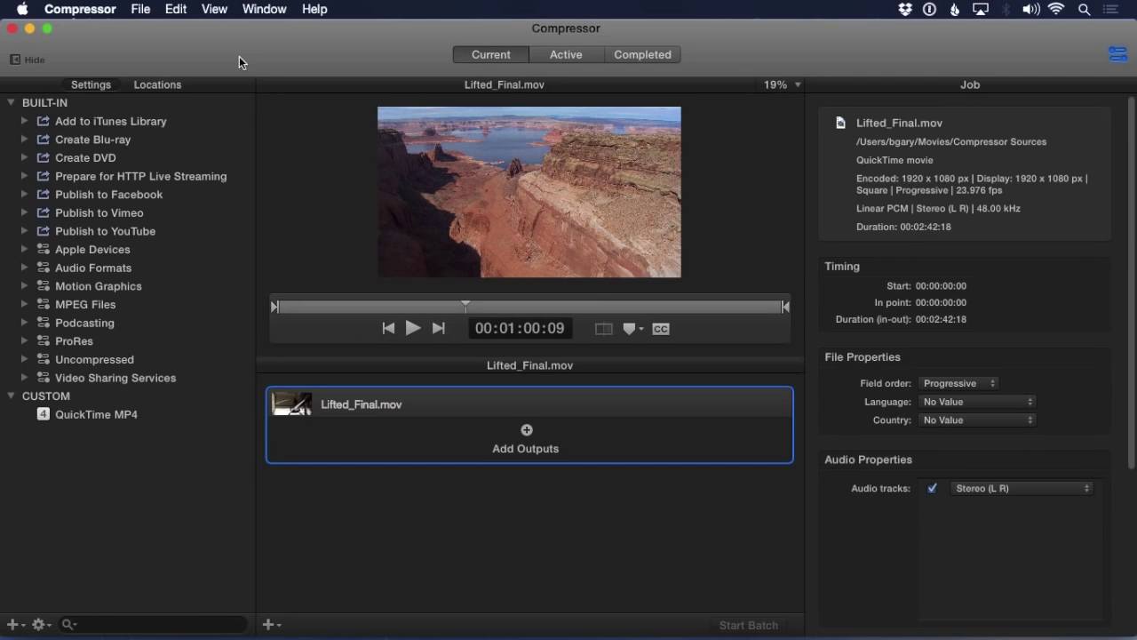
Review the default location choices in Compressor General preferences, keeping Source for now.
click(96, 414)
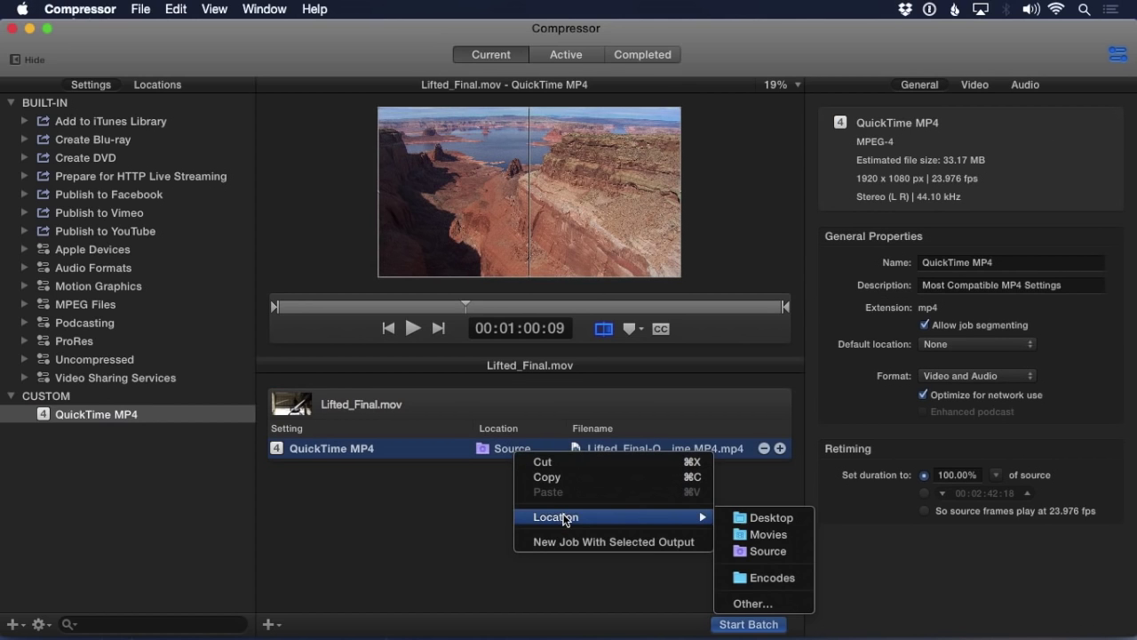
mouse_move(744, 542)
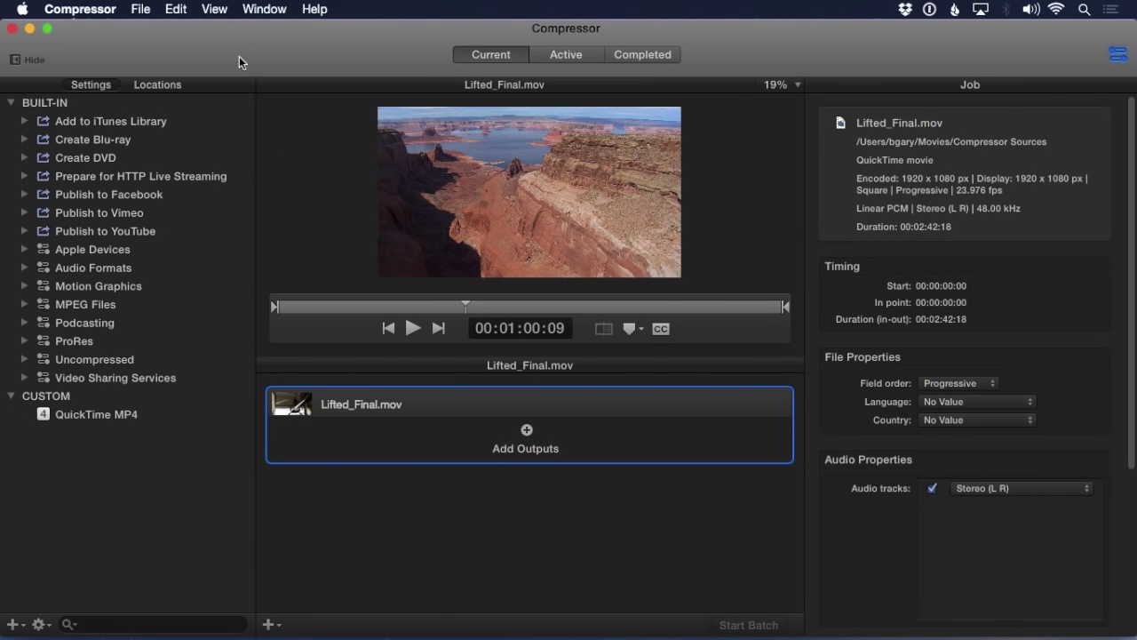
click(78, 9)
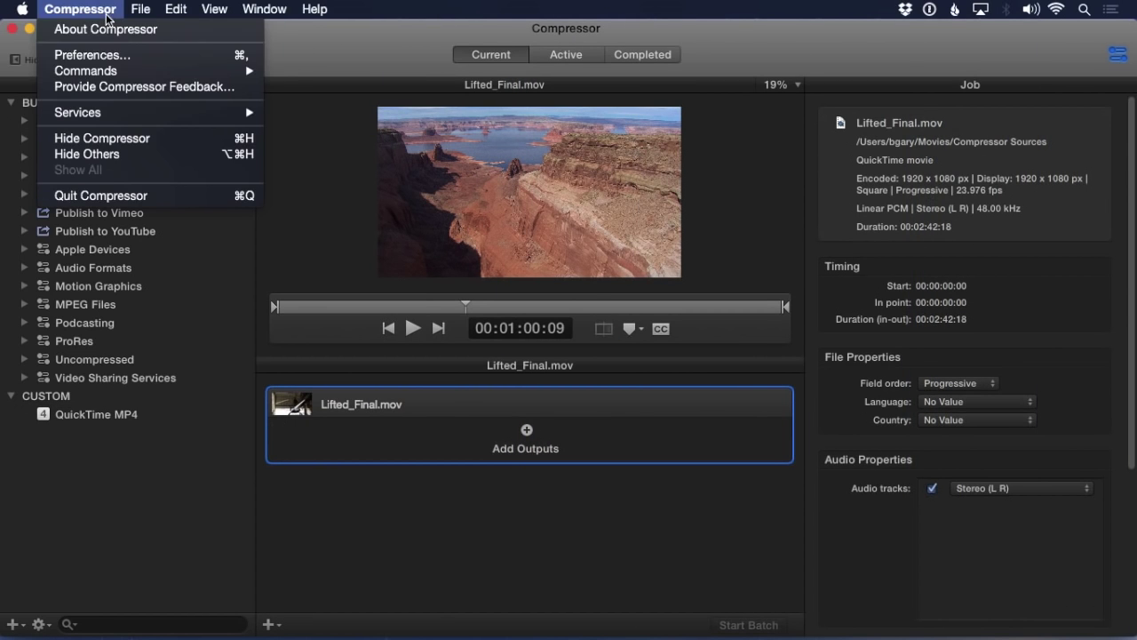
click(92, 53)
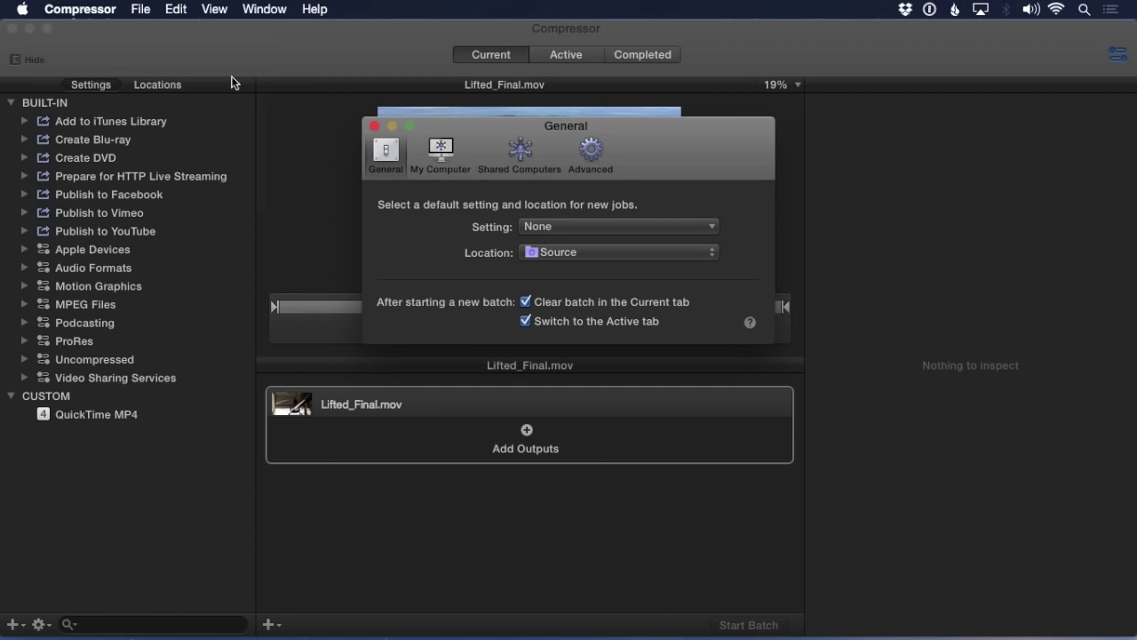
mouse_move(597, 260)
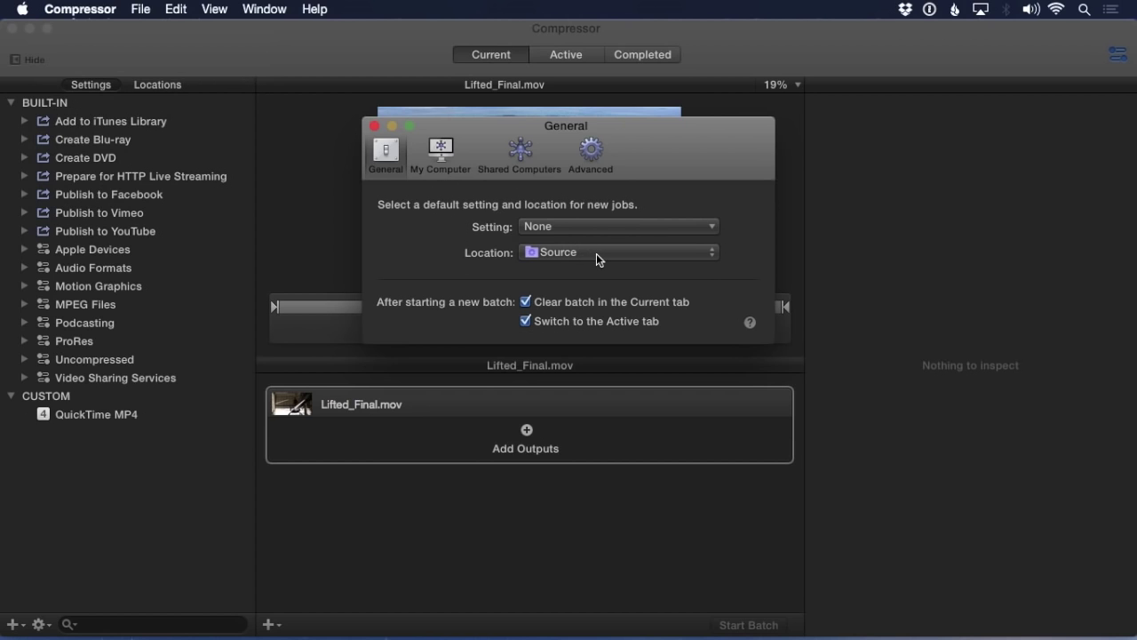
click(619, 252)
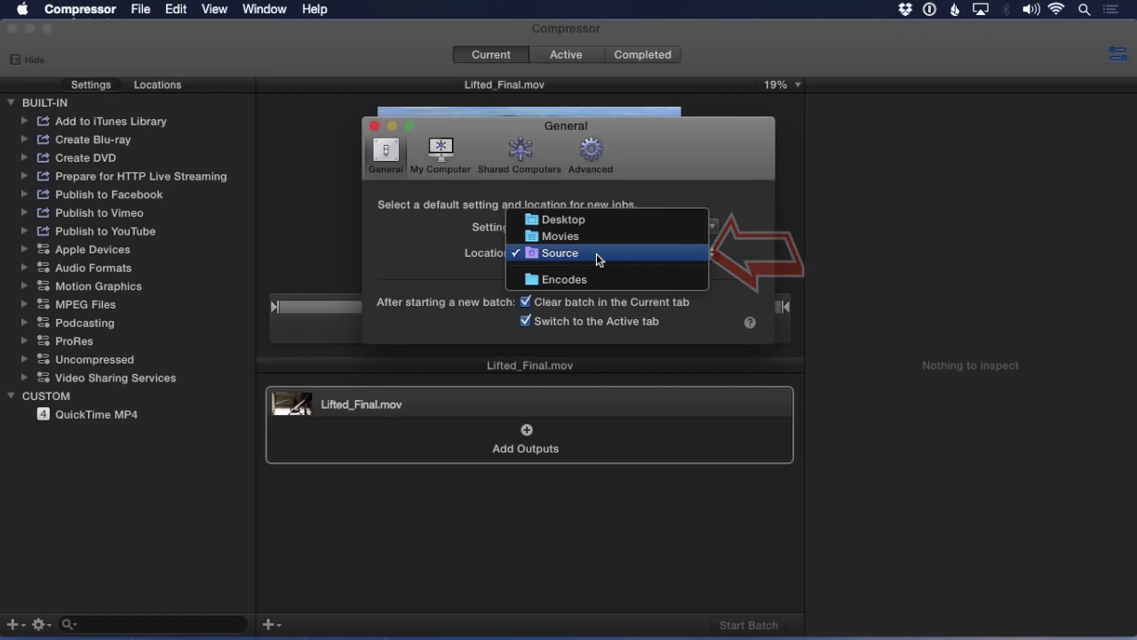
click(560, 252)
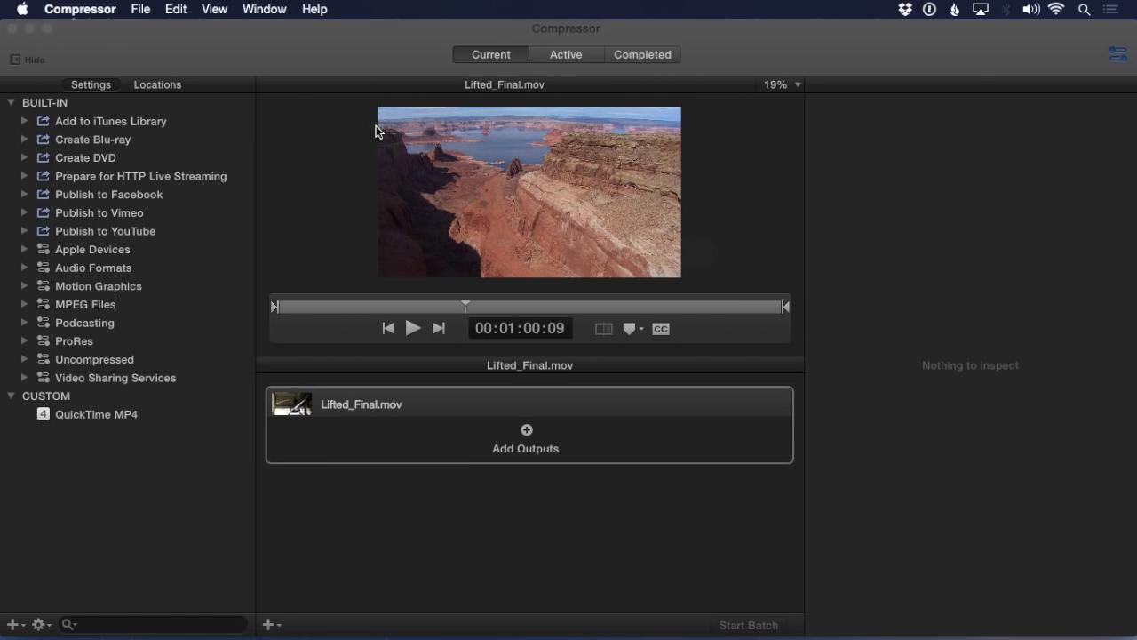
Add a custom Locations entry pointing to the Final Output folder on the Desktop.
click(157, 85)
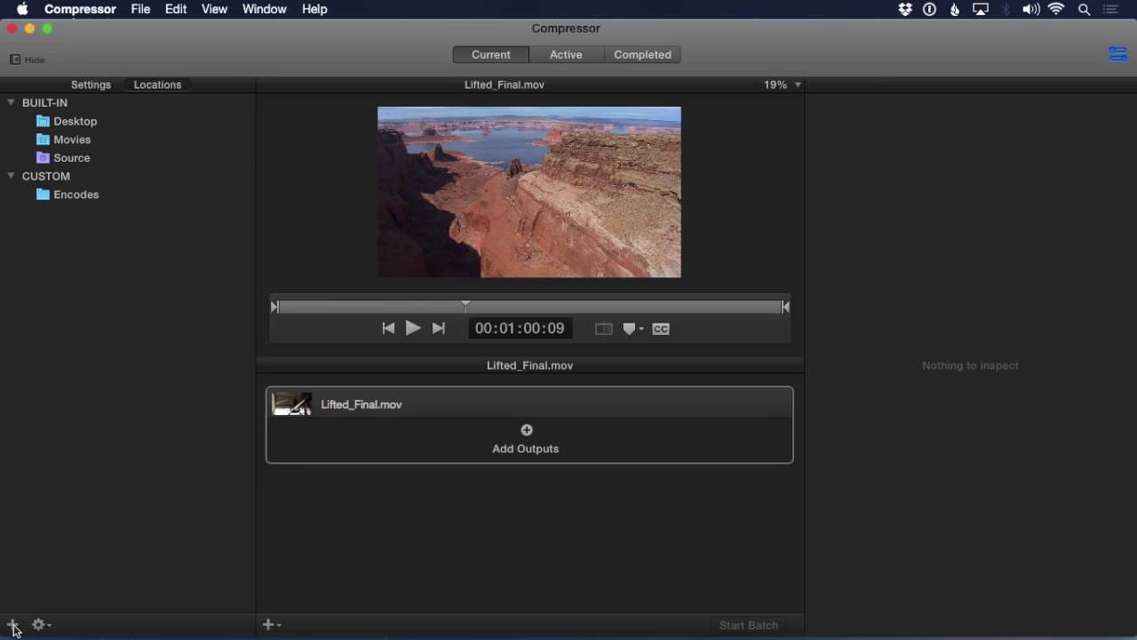
click(13, 624)
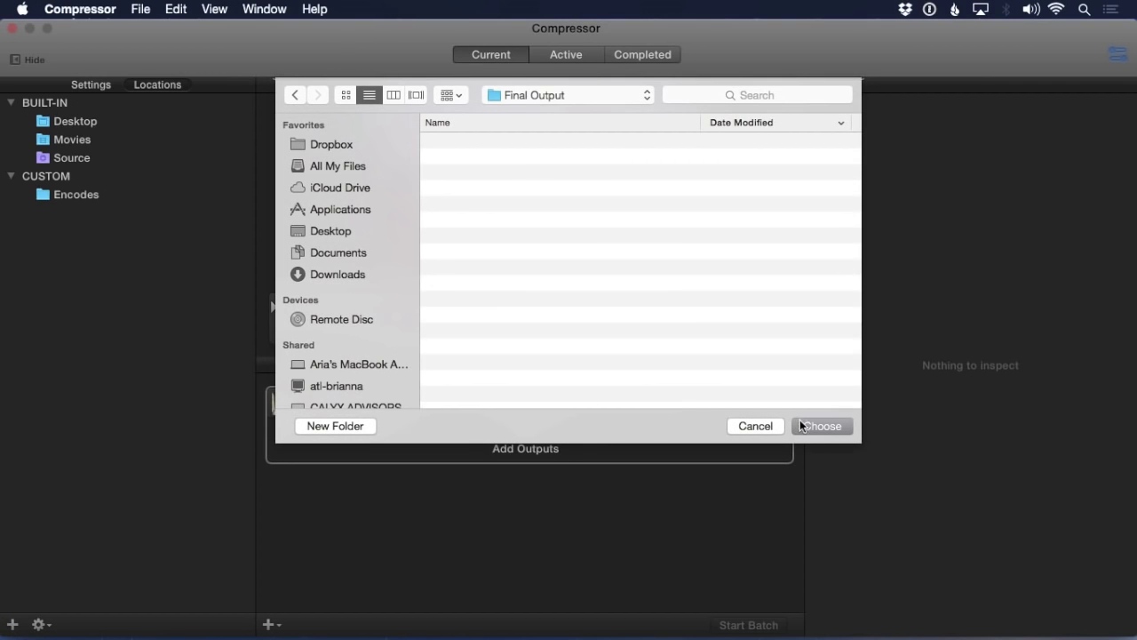
click(821, 427)
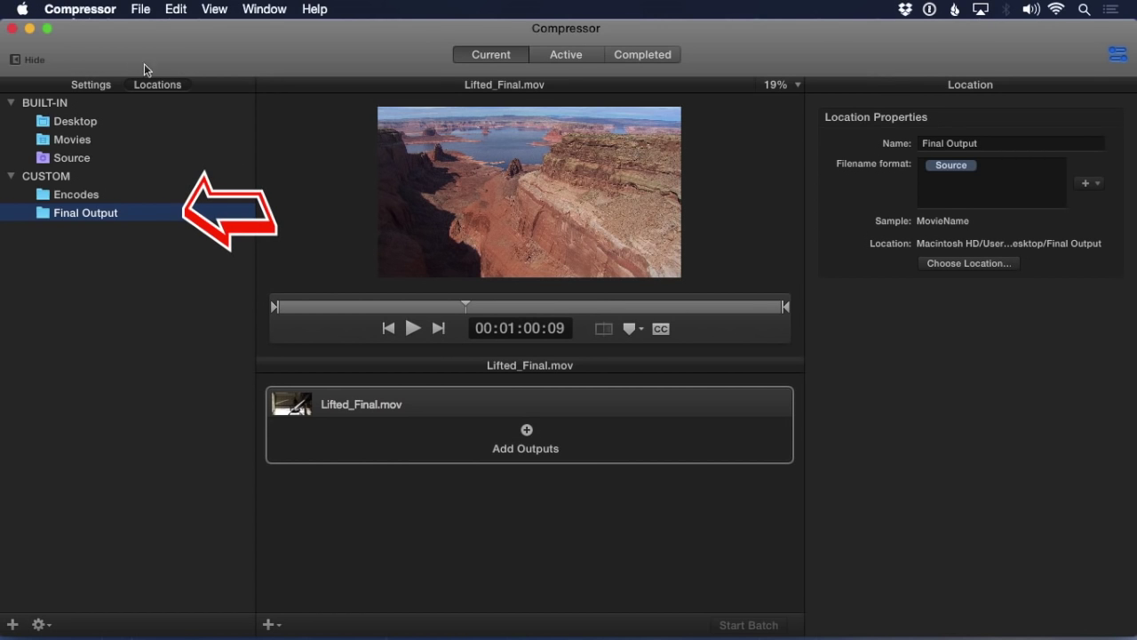
click(80, 9)
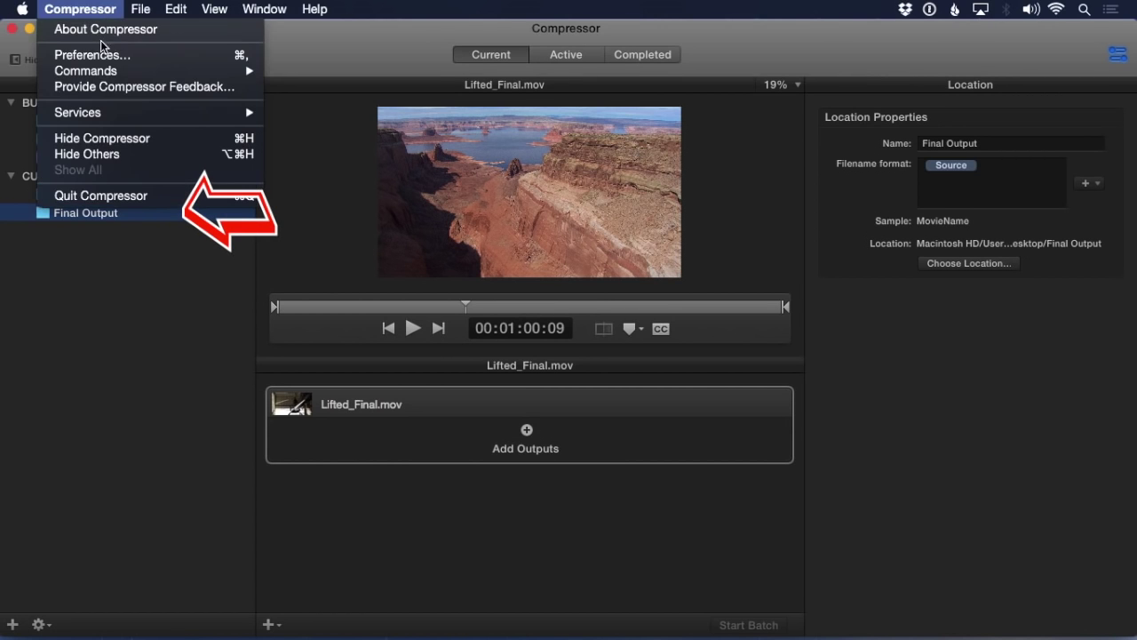
Set the default location for new jobs to Final Output in General preferences.
click(93, 53)
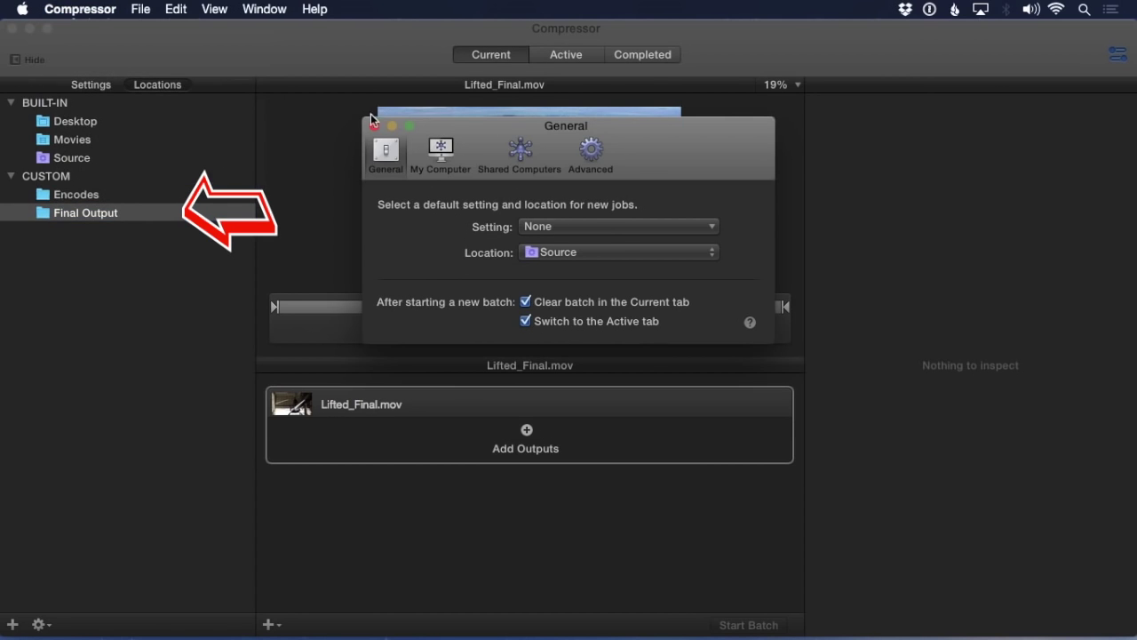
click(618, 252)
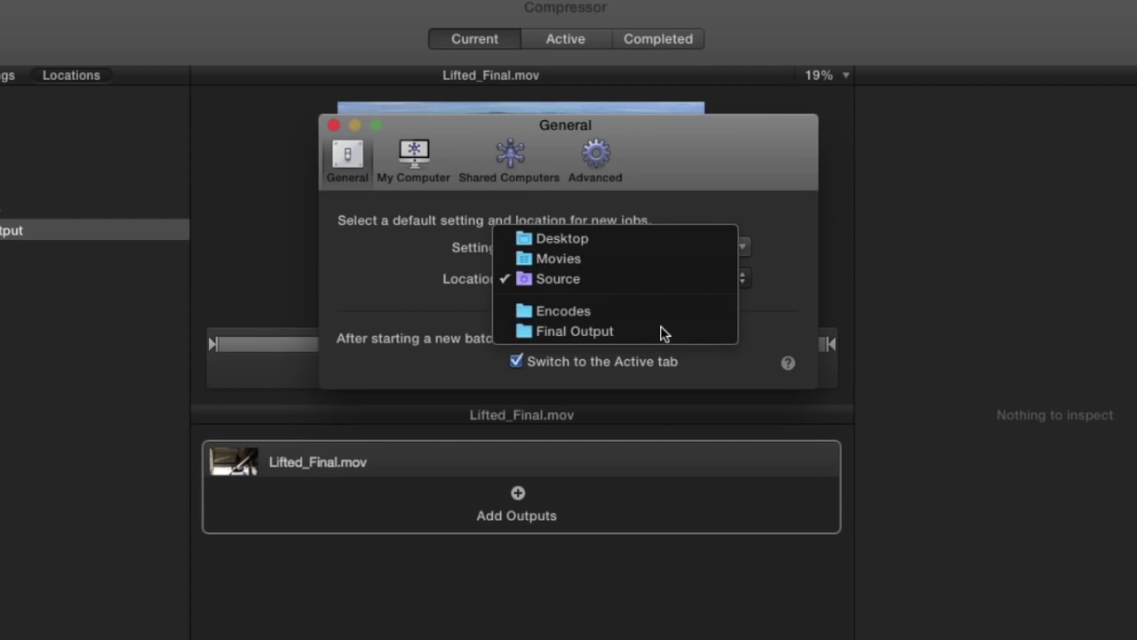
click(565, 331)
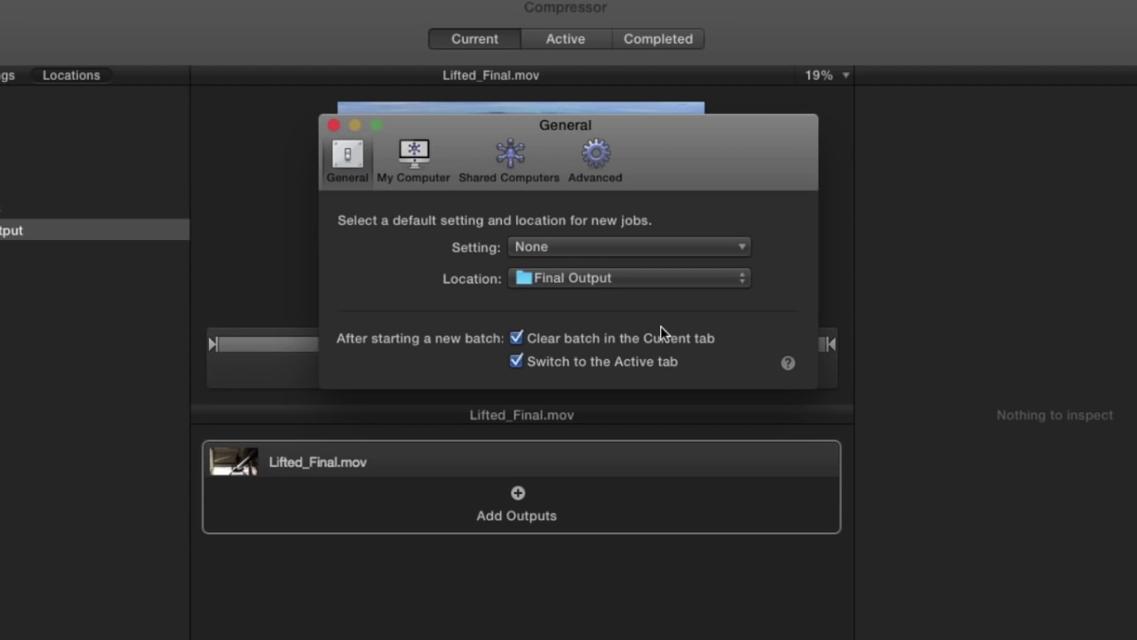
mouse_move(677, 256)
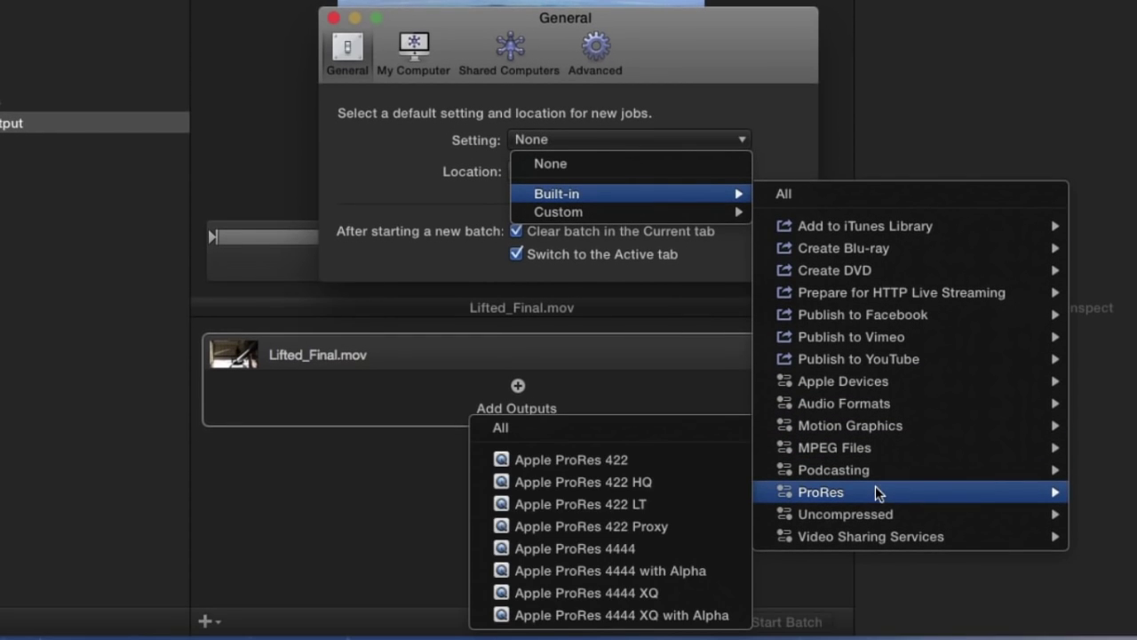
Make Apple ProRes 422 Proxy the default setting and add CatalinaDolphins-Apple ProRes 422.mov as a job.
click(590, 526)
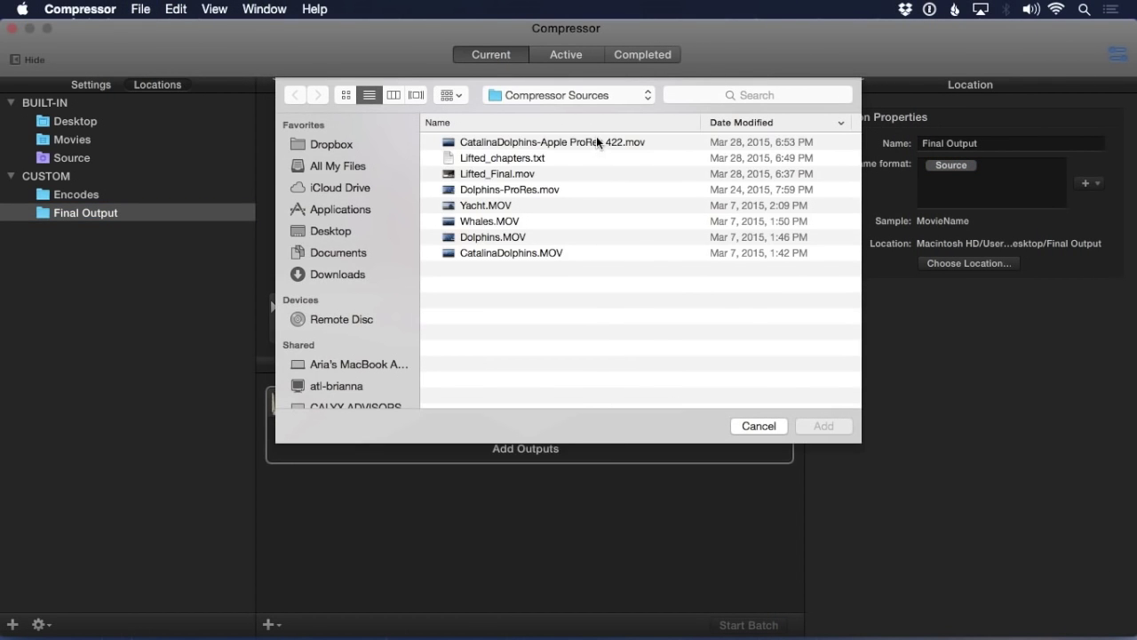
click(552, 142)
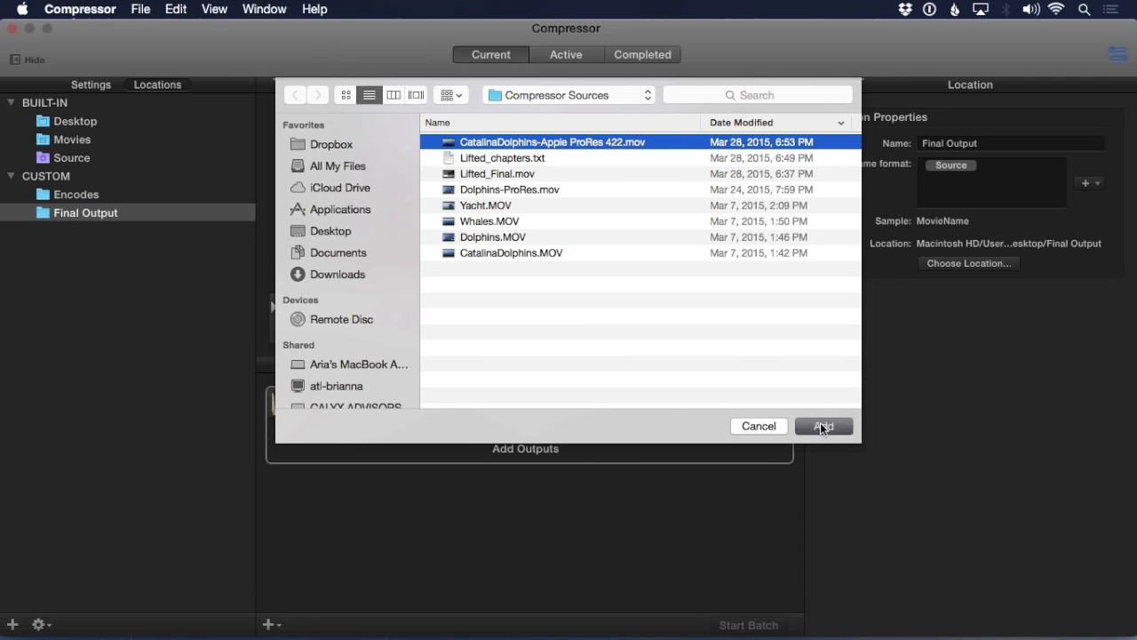
click(821, 426)
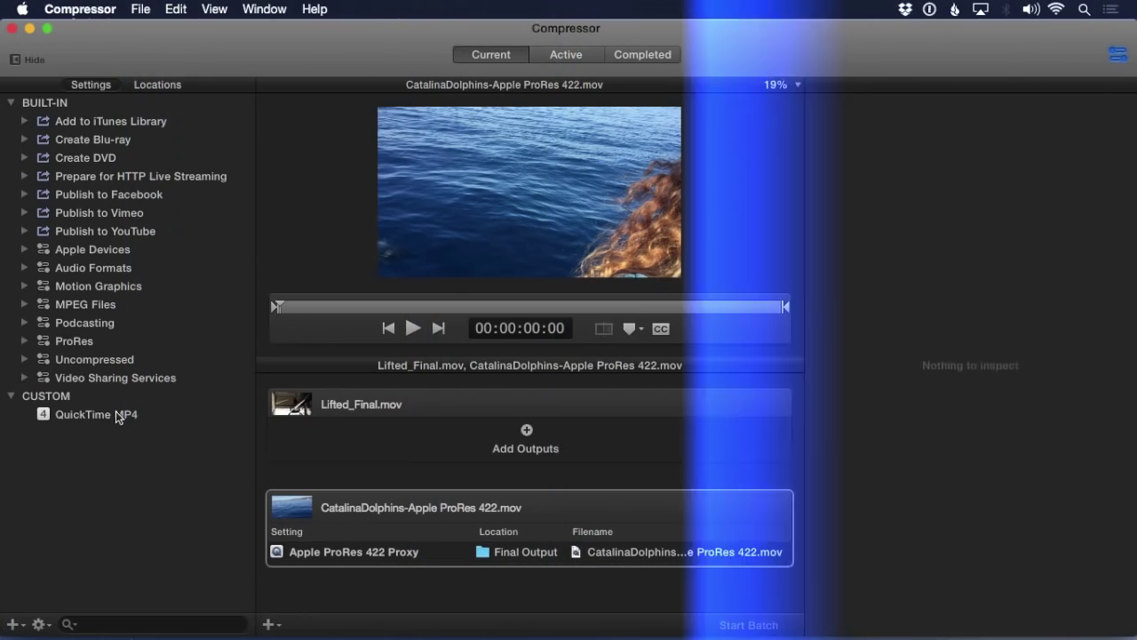
Give Lifted_Final.mov a QuickTime MP4 output saving to the Encodes location.
click(96, 414)
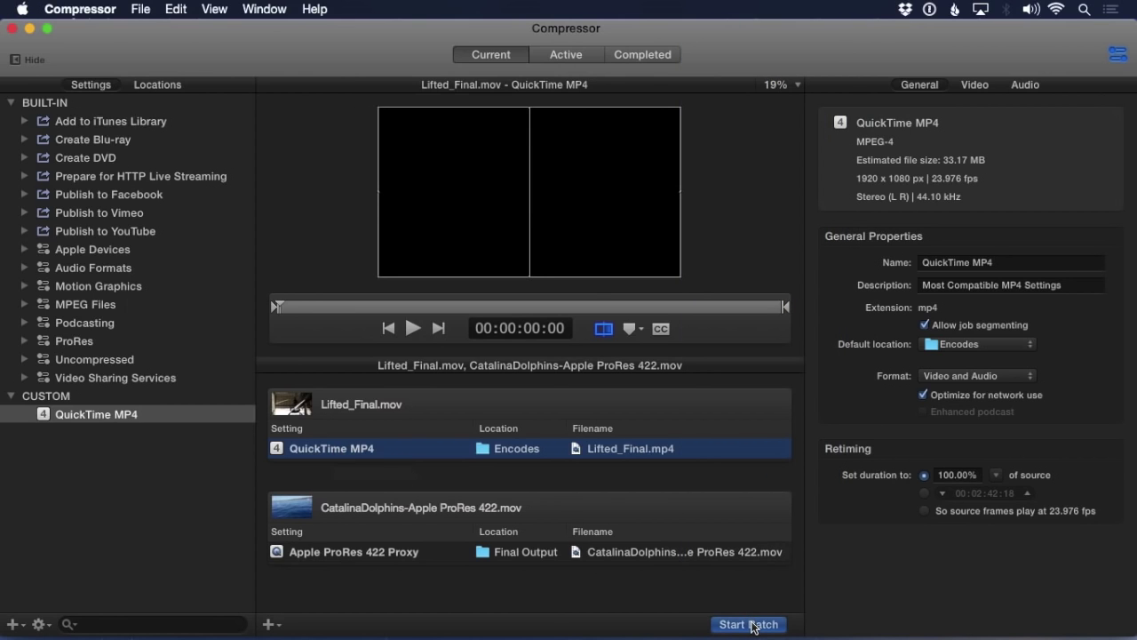
Uncheck Switch to the Active tab in preferences and start the batch with Current still shown.
click(748, 624)
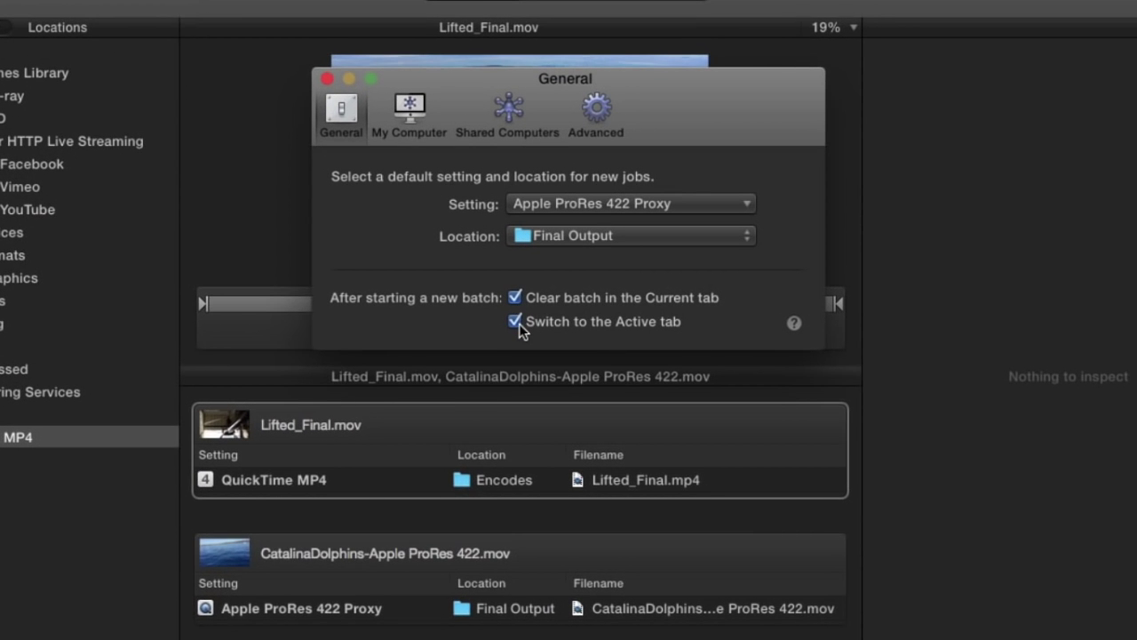
click(515, 320)
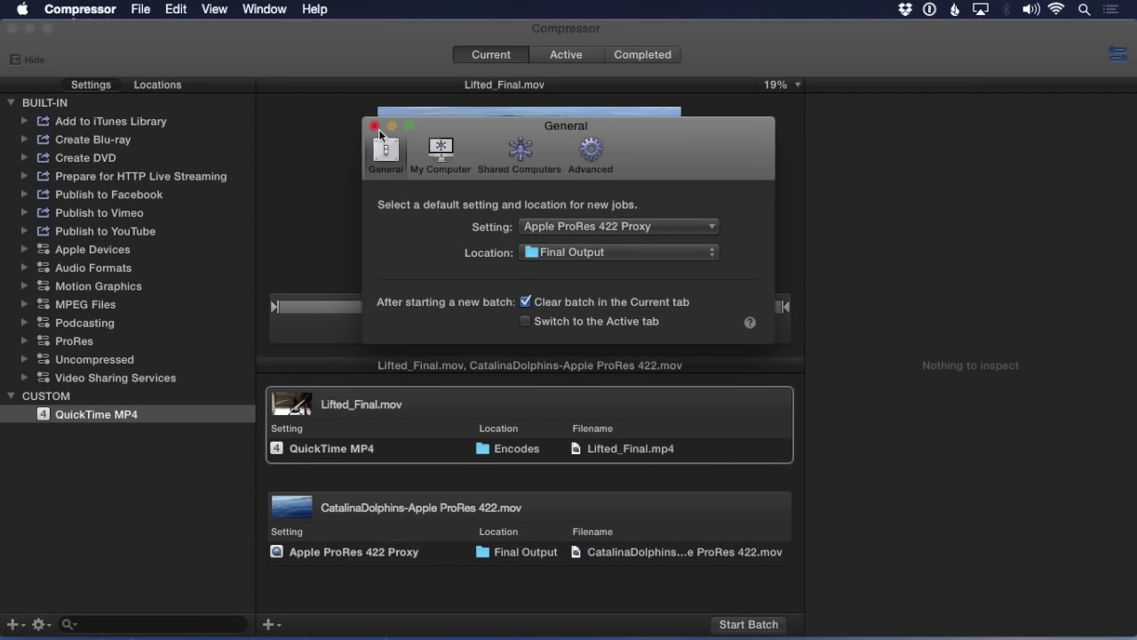
click(373, 124)
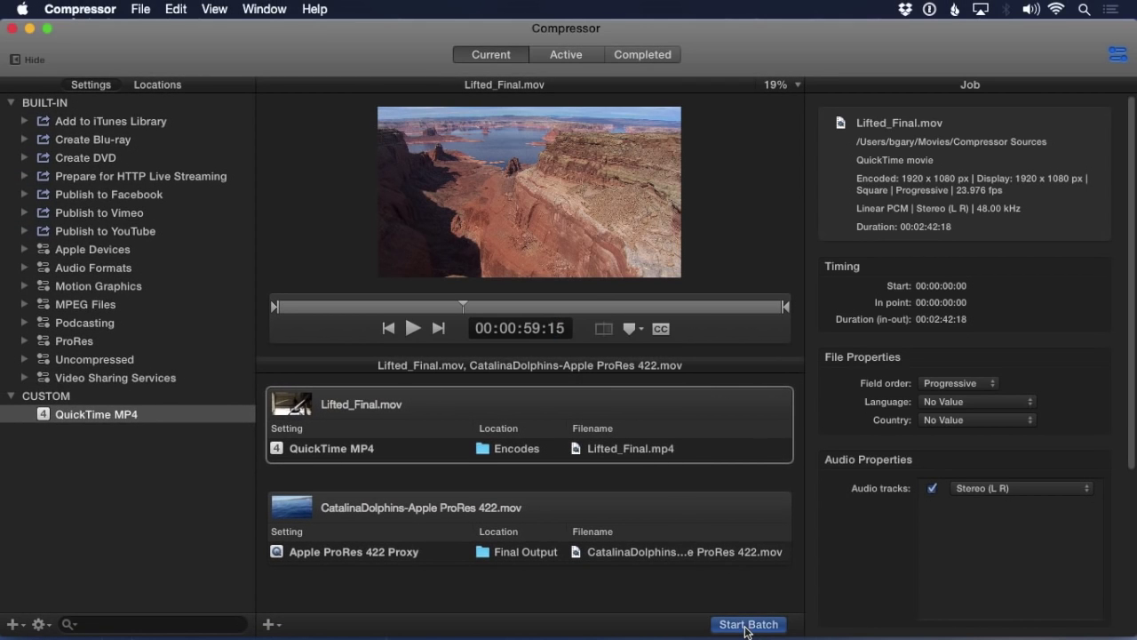
click(748, 624)
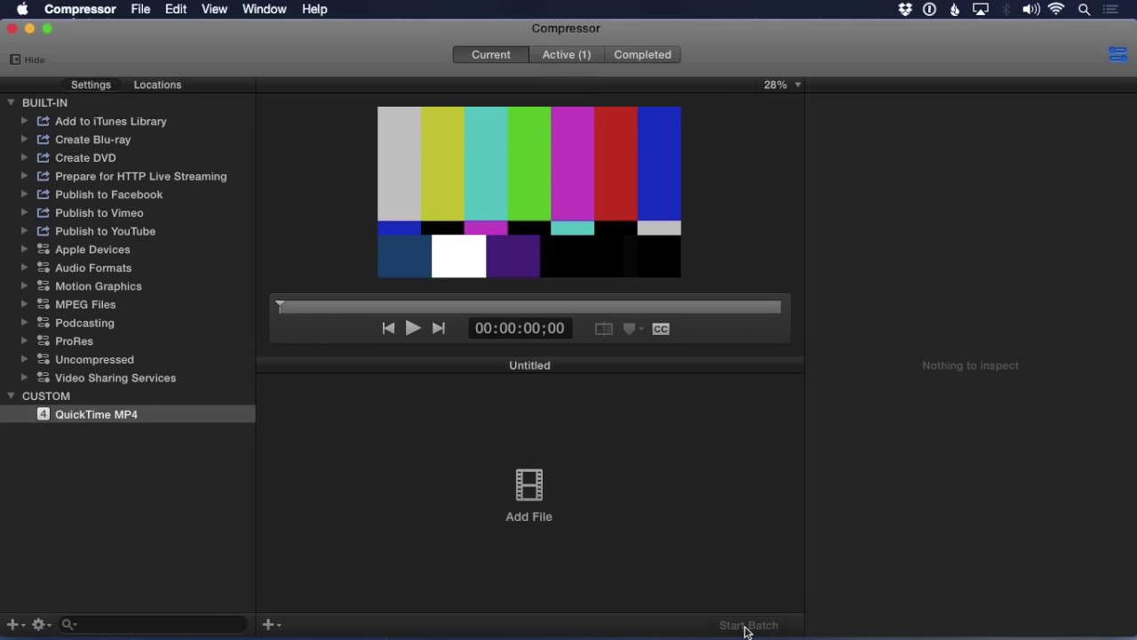